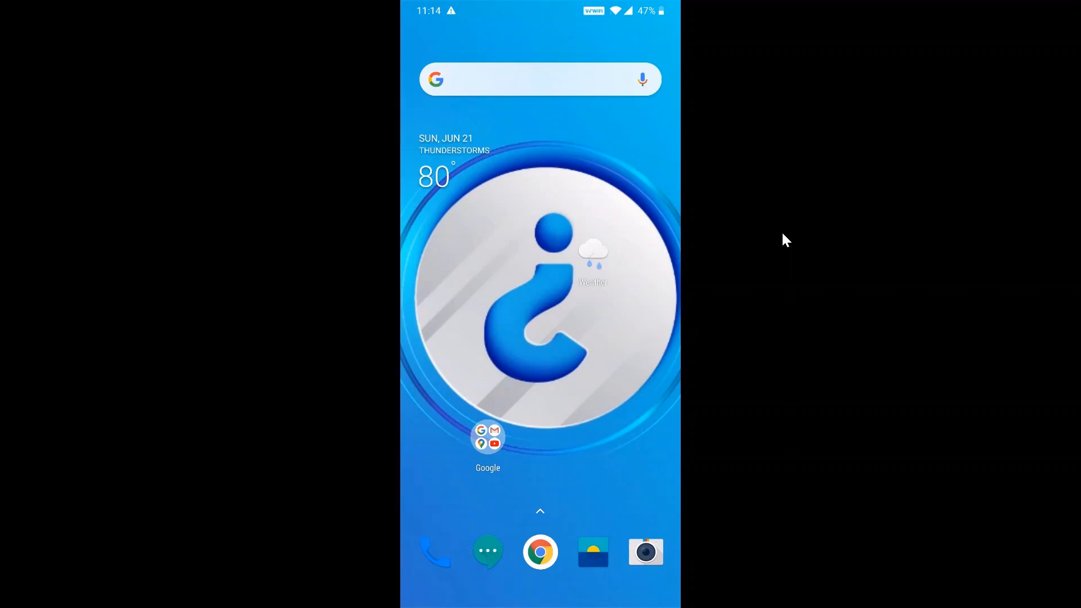
{"action": "mouse_move", "coordinate": [678, 39]}
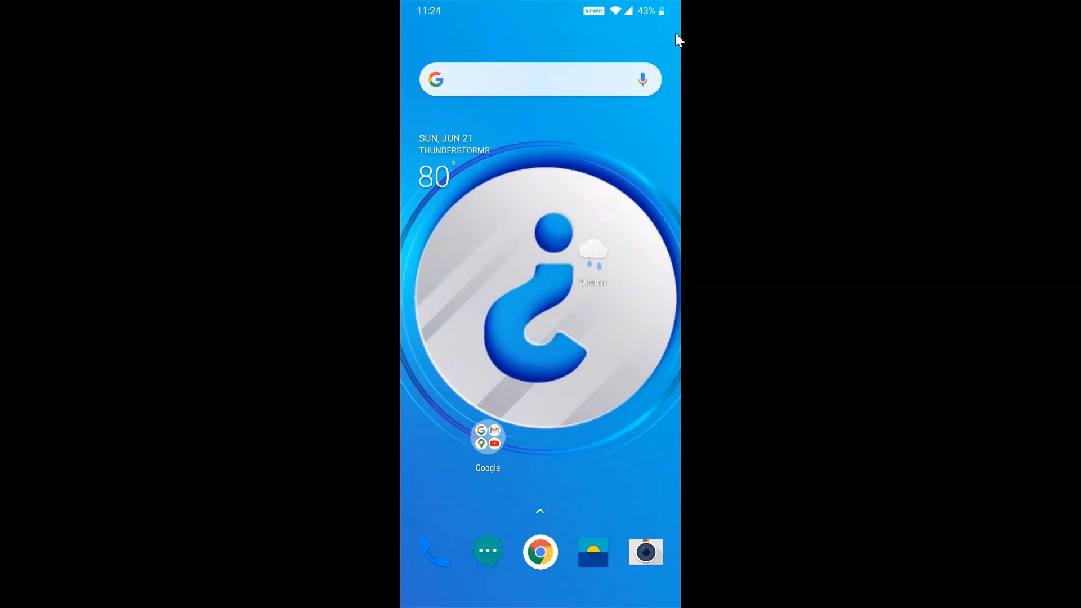
- Search Google in Chrome and follow the Google Meet result
{"action": "left_click", "coordinate": [540, 552]}
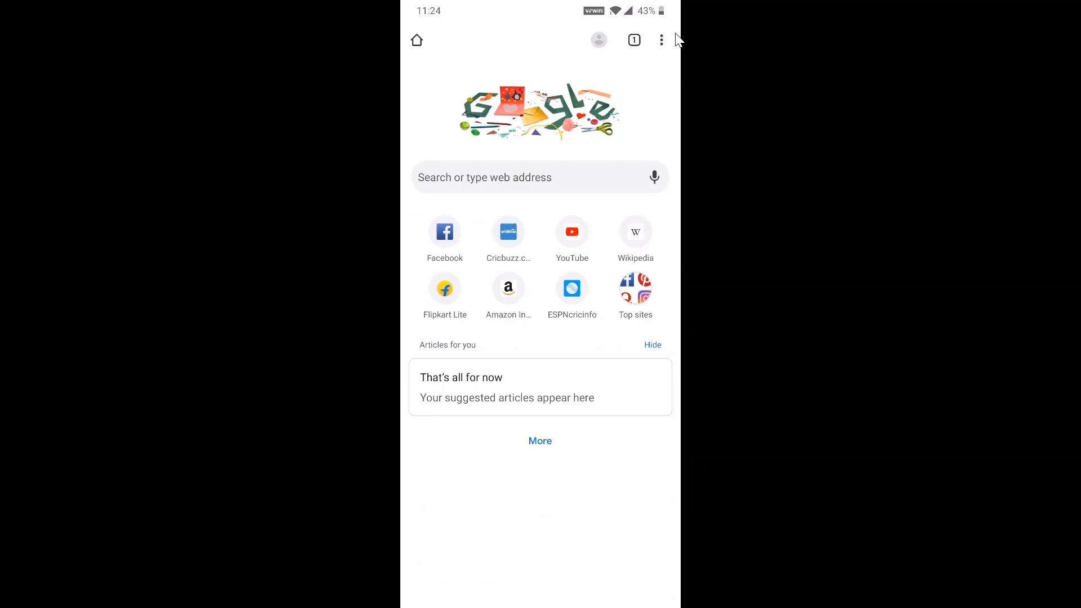
{"action": "left_click", "coordinate": [660, 40]}
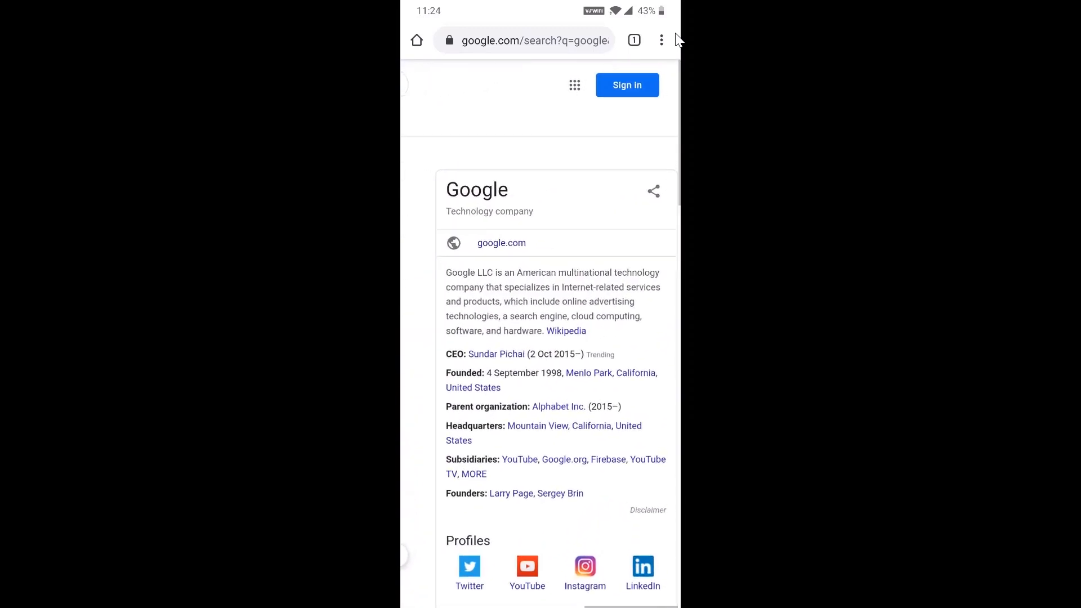
{"action": "scroll", "scroll_direction": "down", "scroll_amount": 3}
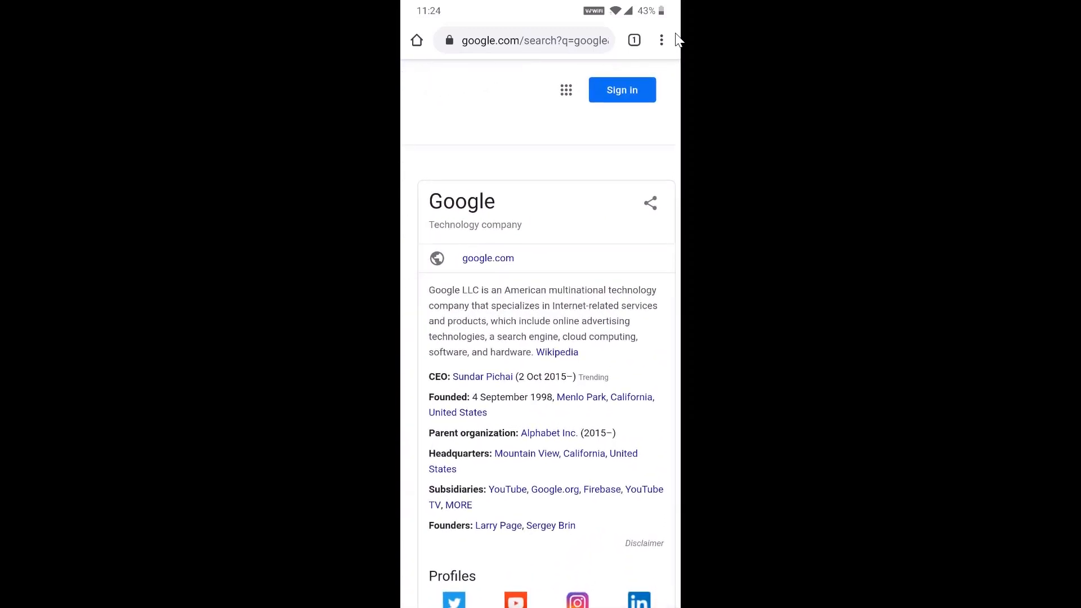
{"action": "left_click", "coordinate": [565, 89]}
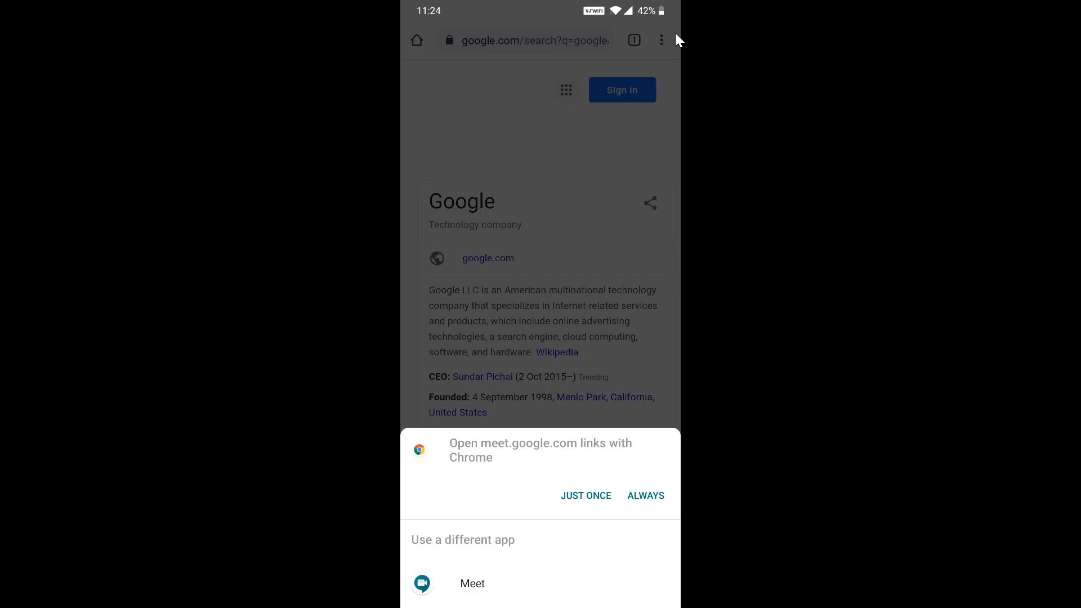
- Open the Meet link in Chrome and check the signed-in account
{"action": "left_click", "coordinate": [585, 495]}
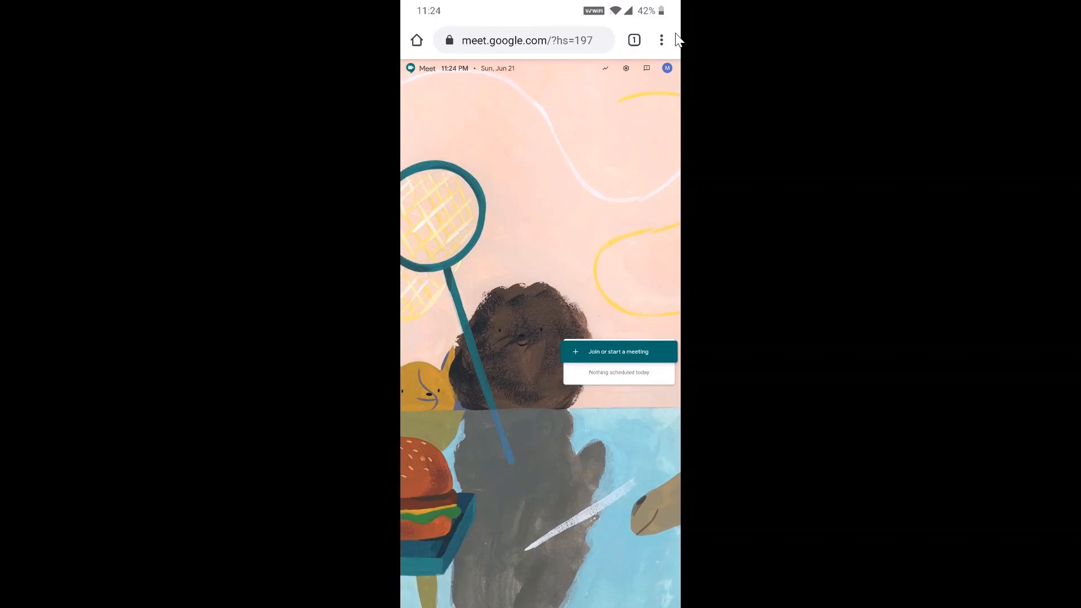
{"action": "left_click", "coordinate": [666, 67]}
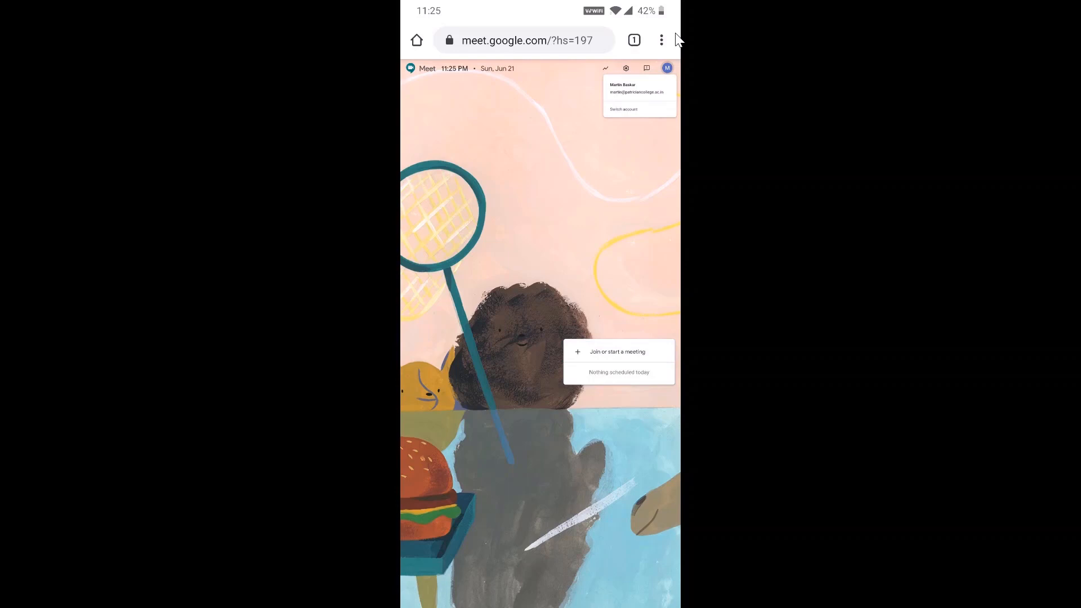
{"action": "left_click", "coordinate": [666, 67]}
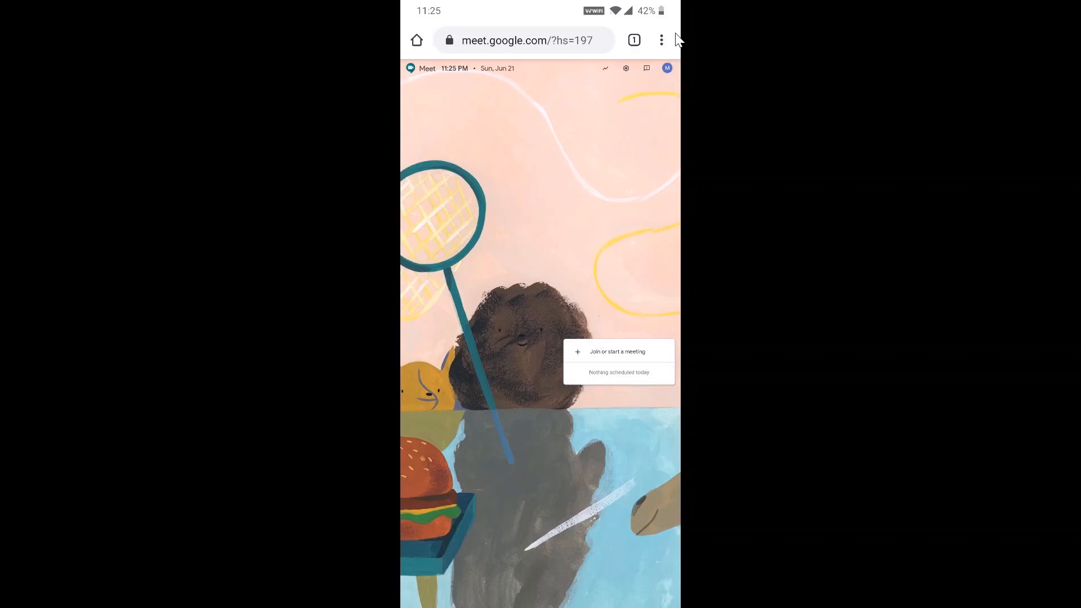
- Start a meeting named 'Demo' and continue to its pre-join screen
{"action": "left_click", "coordinate": [617, 351]}
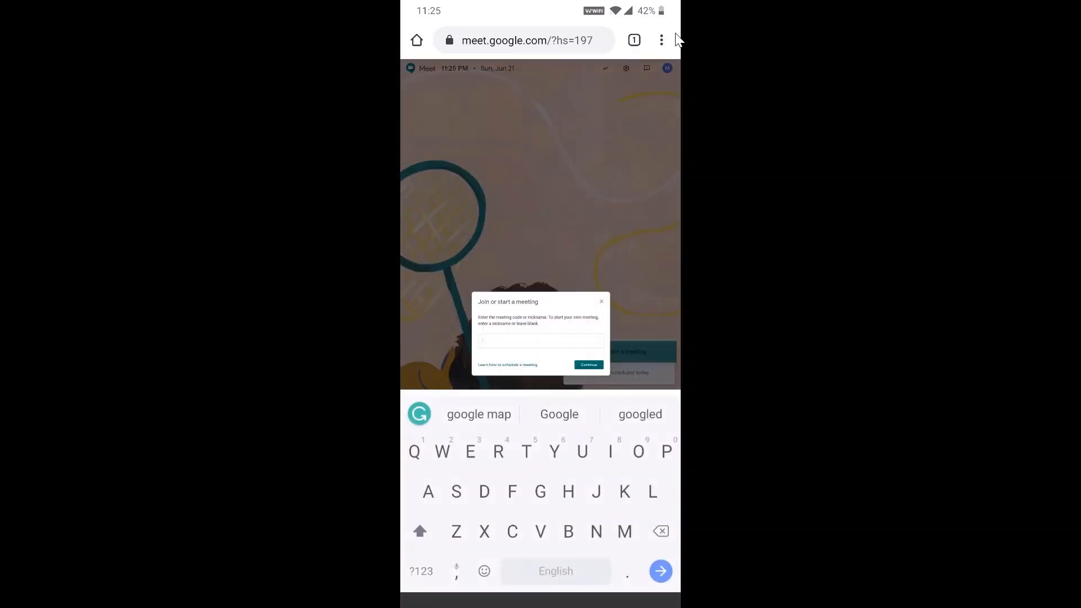
{"action": "type", "text": "D"}
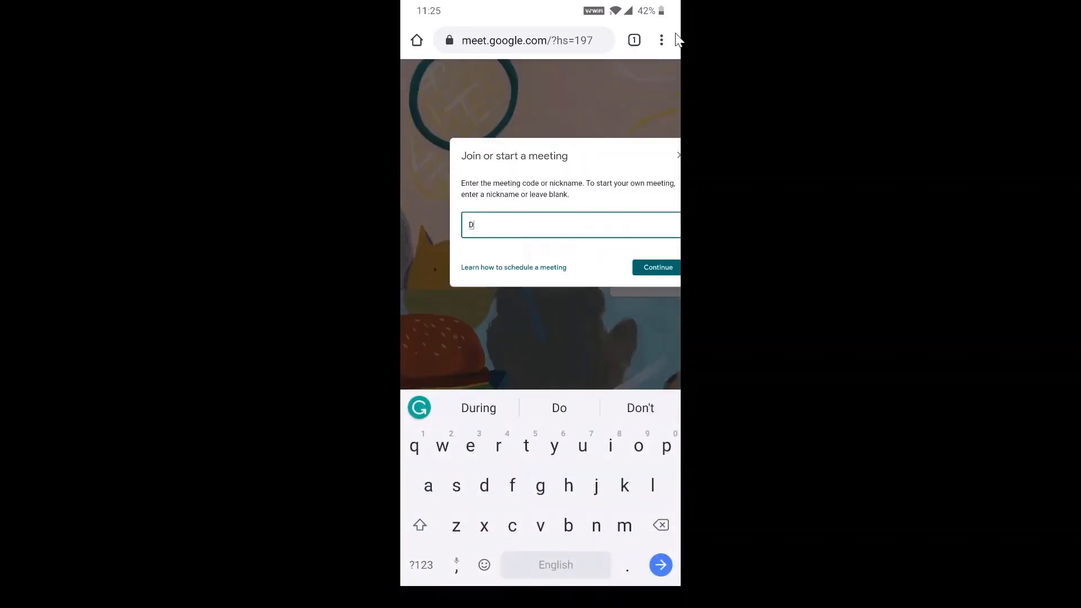
{"action": "type", "text": "em"}
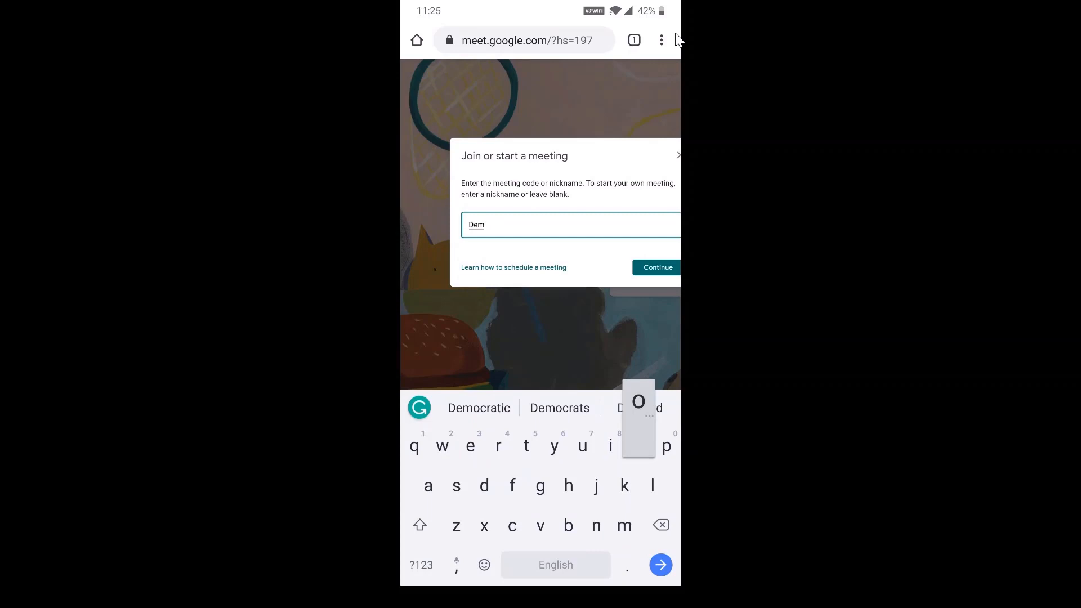
{"action": "type", "text": "o"}
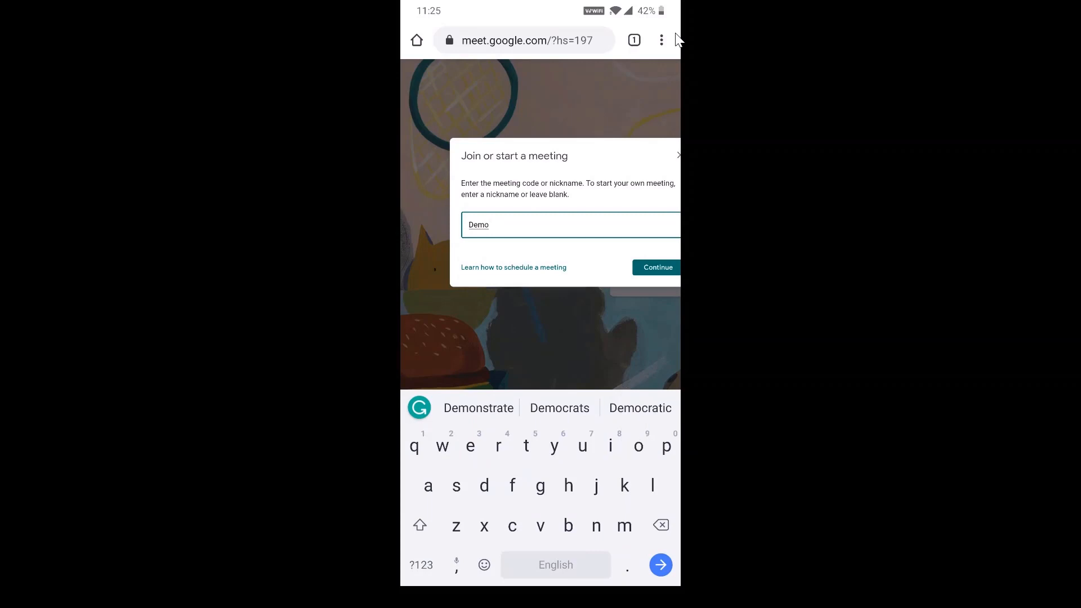
{"action": "left_click", "coordinate": [656, 268]}
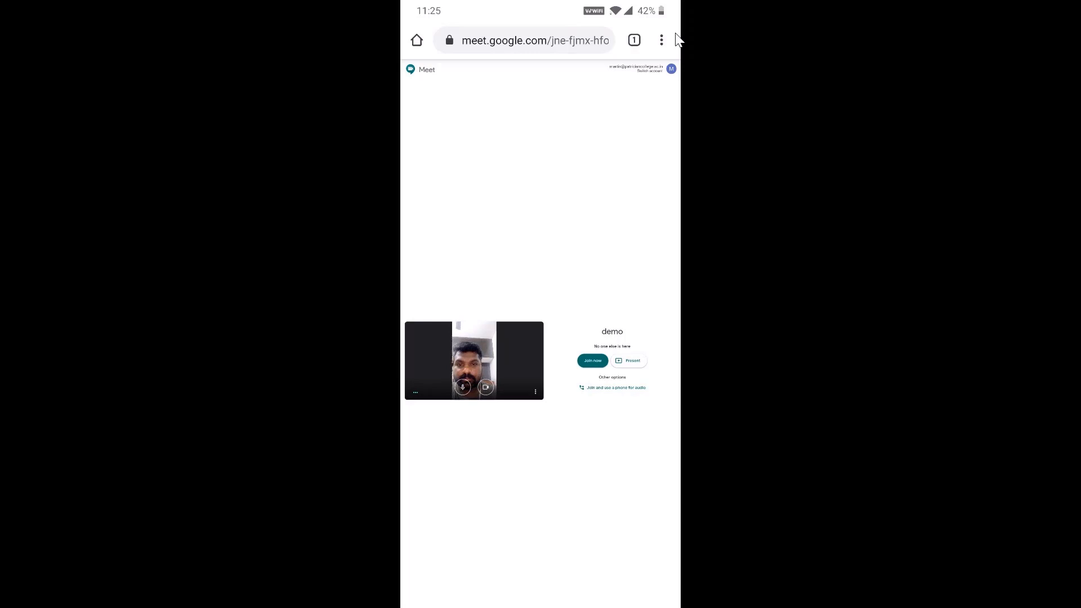
- Turn off the camera on the demo meeting preview
{"action": "left_click", "coordinate": [485, 386]}
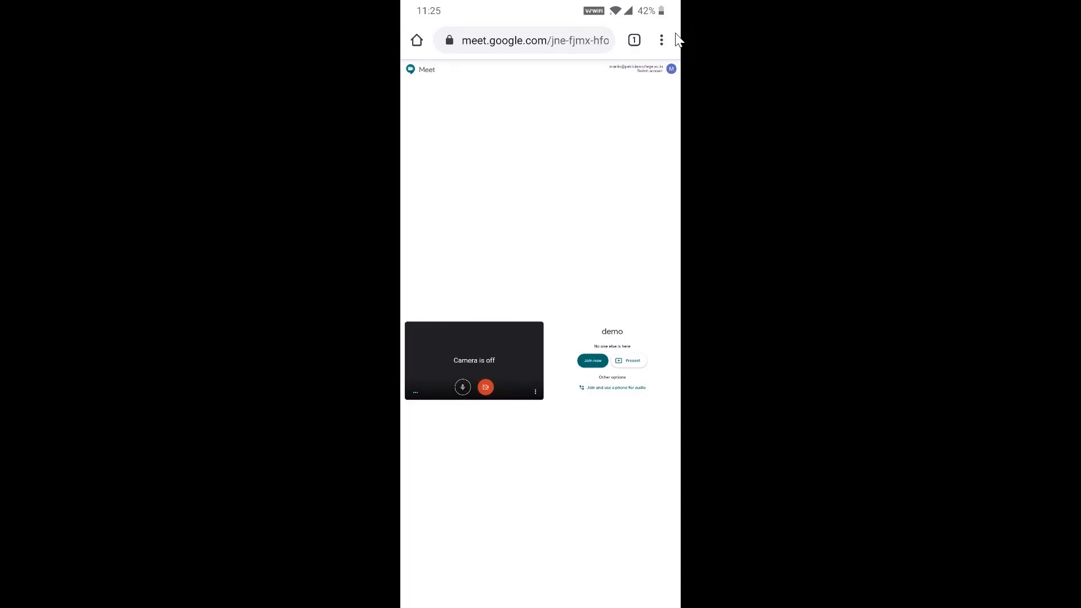
{"action": "left_click", "coordinate": [463, 387]}
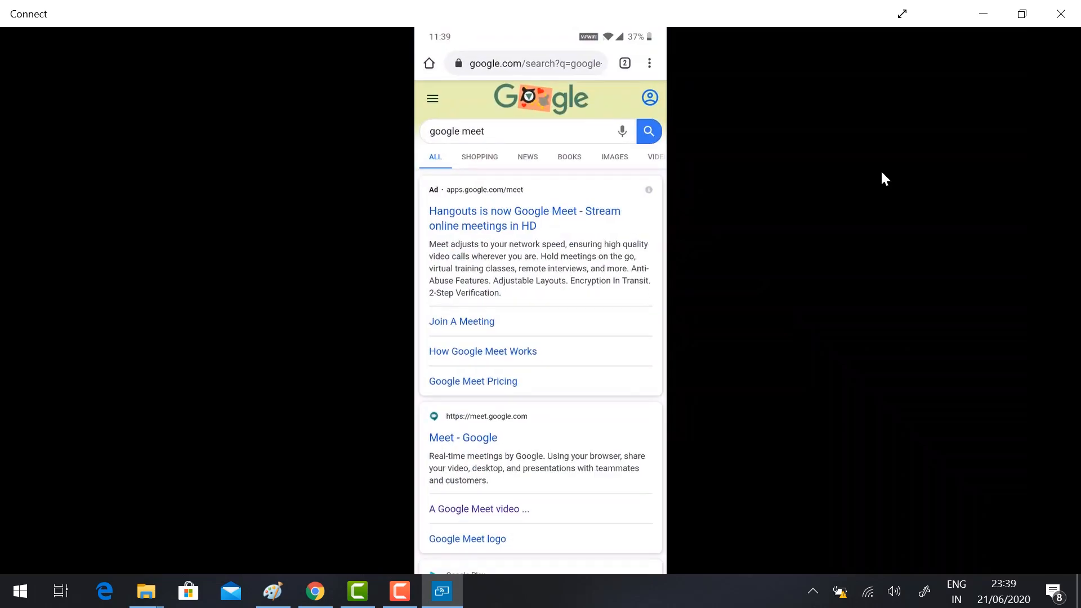
- Leave Chrome and show the phone's app drawer
{"action": "left_click", "coordinate": [462, 437]}
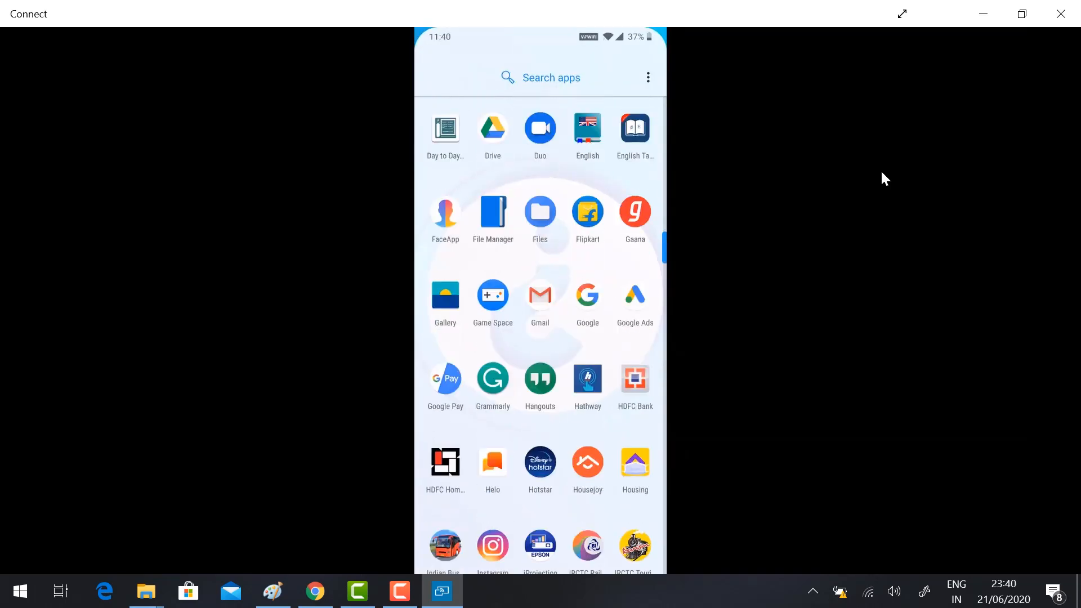
- In Settings, set Meet's Open supported links default to 'Ask every time'
{"action": "scroll", "scroll_direction": "down", "scroll_amount": 3}
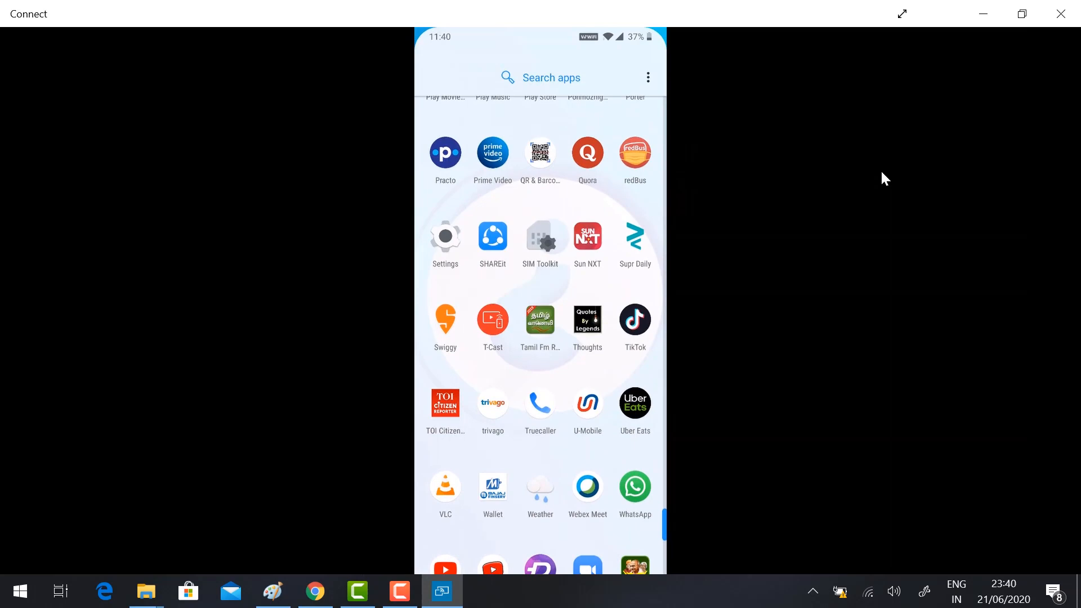
{"action": "left_click", "coordinate": [445, 237]}
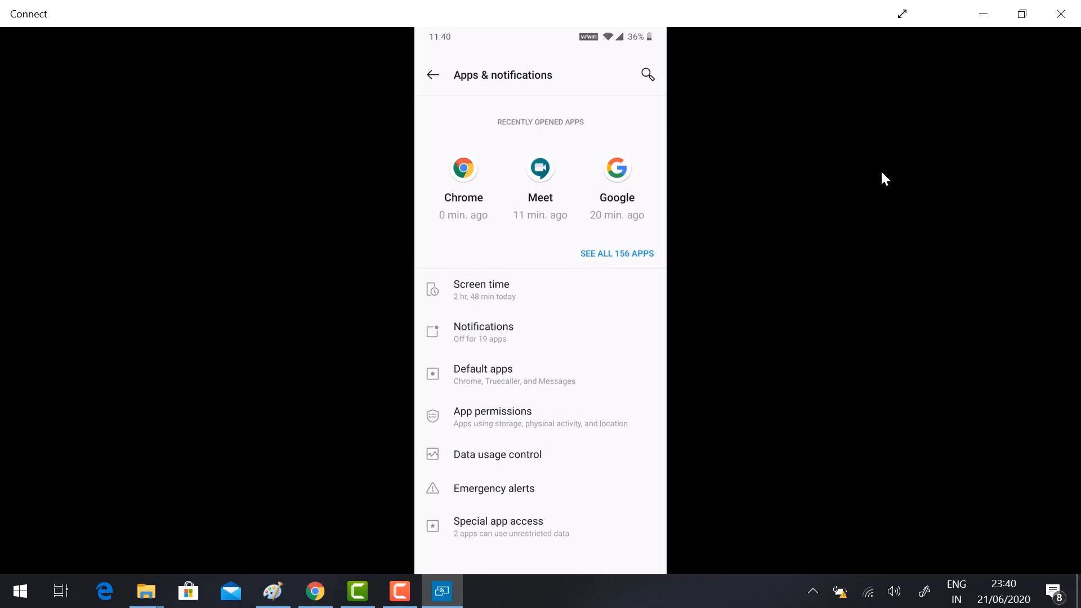
{"action": "left_click", "coordinate": [540, 175]}
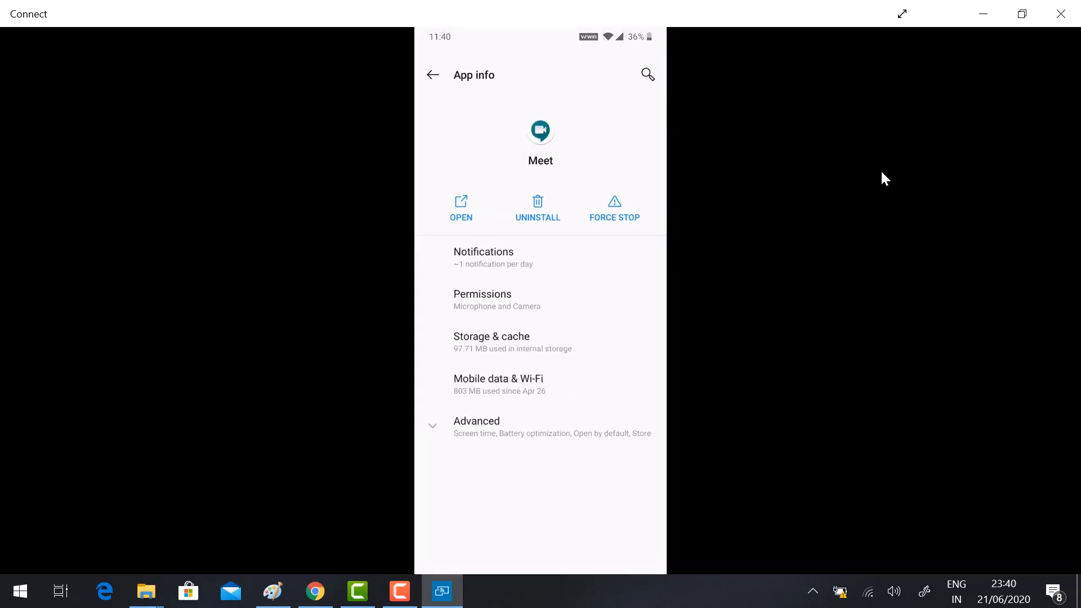
{"action": "left_click", "coordinate": [476, 425]}
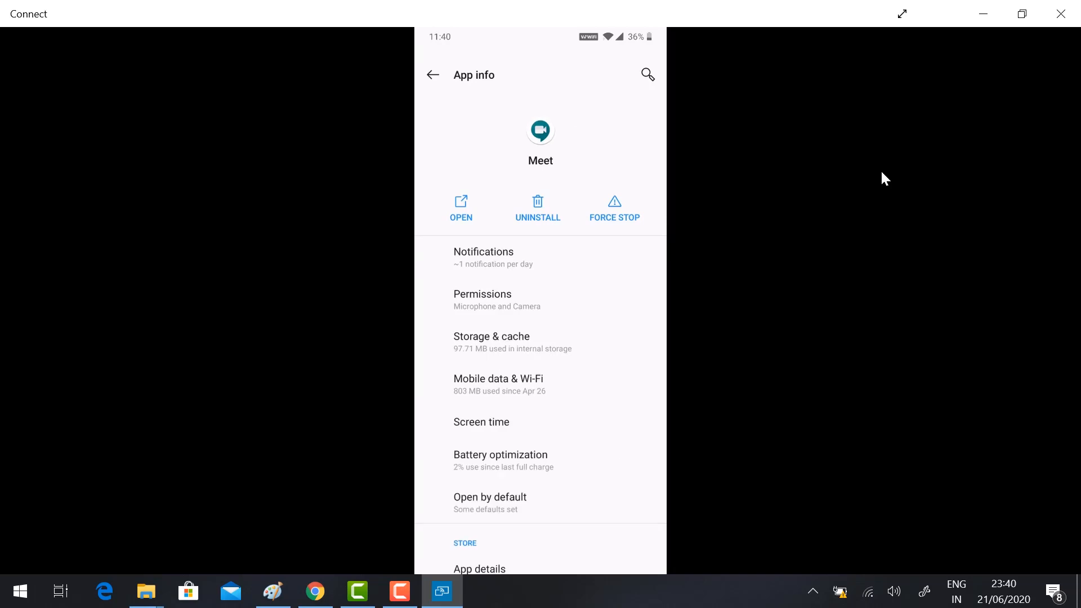
{"action": "left_click", "coordinate": [489, 503]}
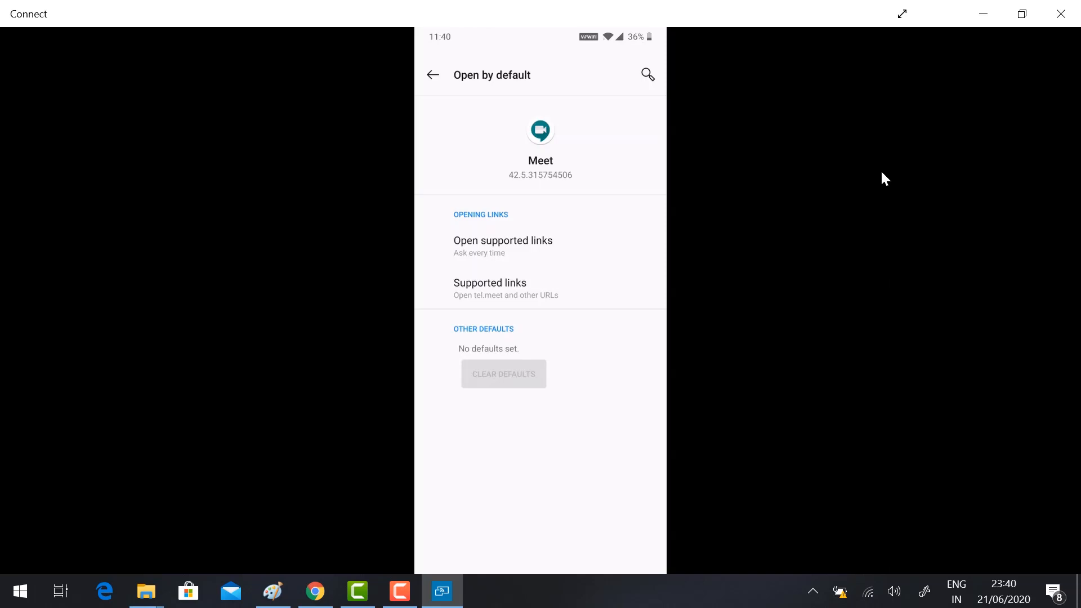
{"action": "left_click", "coordinate": [503, 240]}
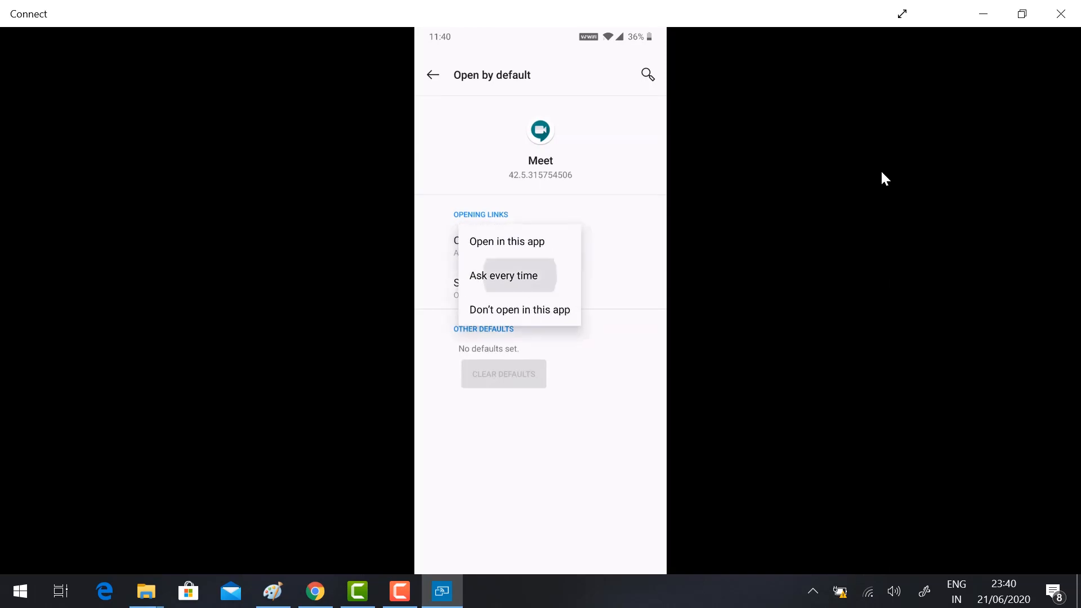
{"action": "left_click", "coordinate": [503, 275]}
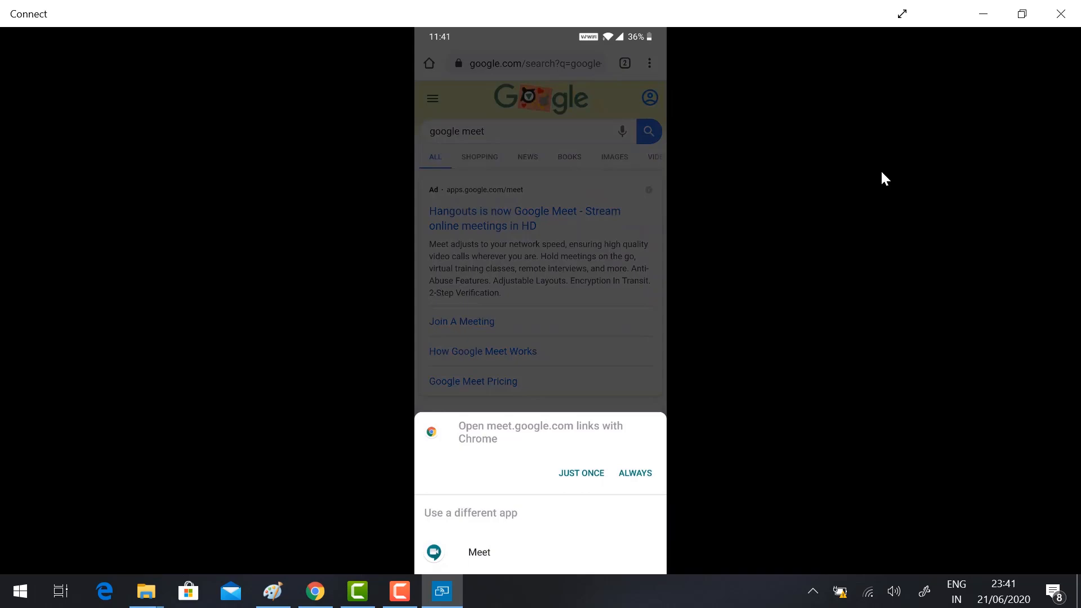
- Close the phone mirroring window to return to the Windows desktop
{"action": "left_click", "coordinate": [1060, 13]}
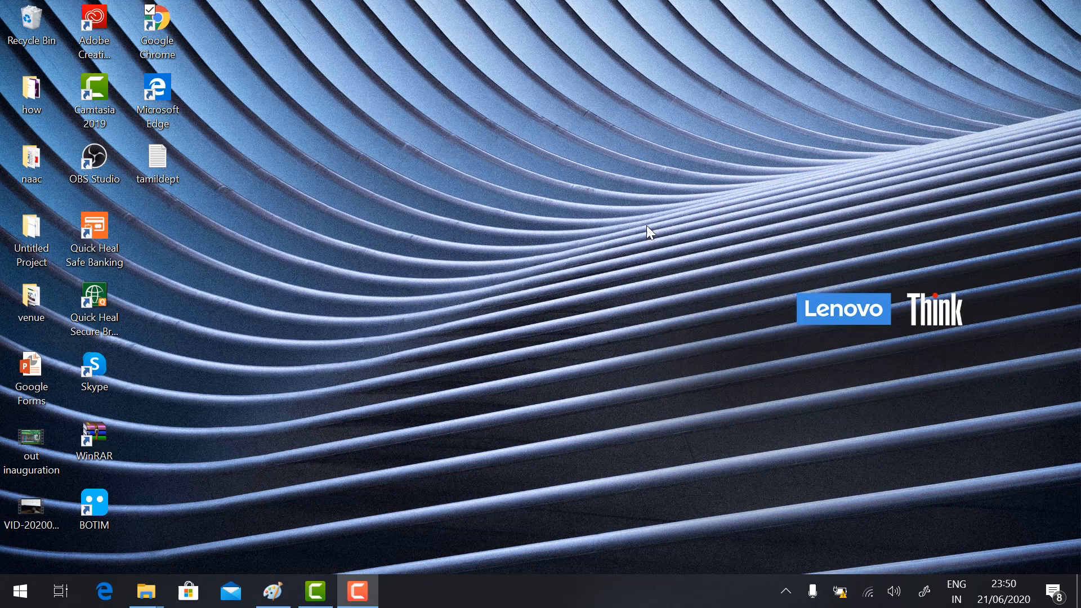
{"action": "mouse_move", "coordinate": [517, 196]}
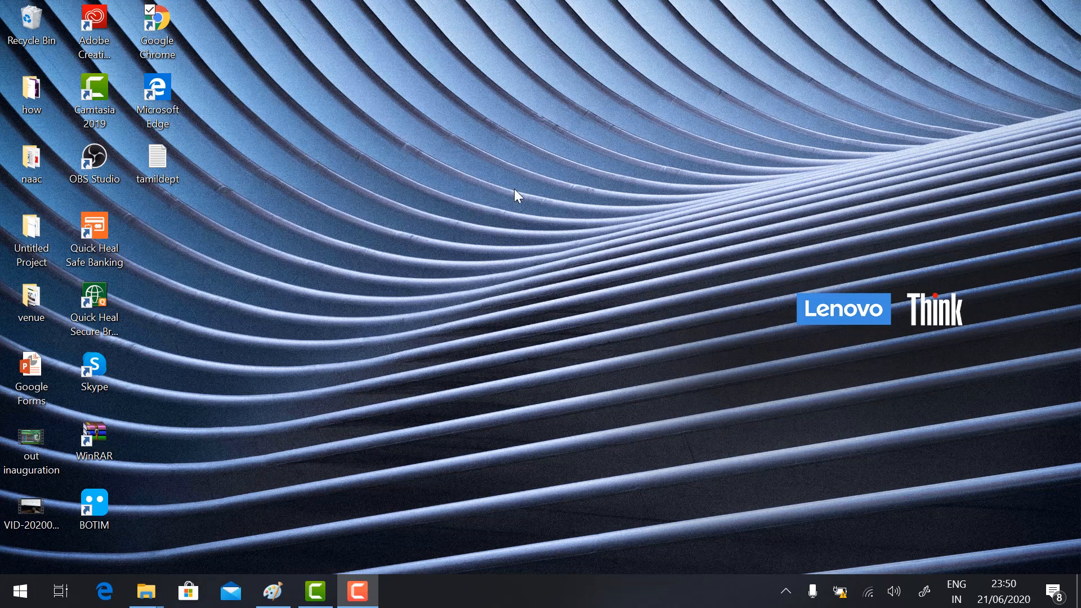
- Launch Chrome and find the Meet Attendance extension in the Web Store
{"action": "left_click", "coordinate": [157, 31]}
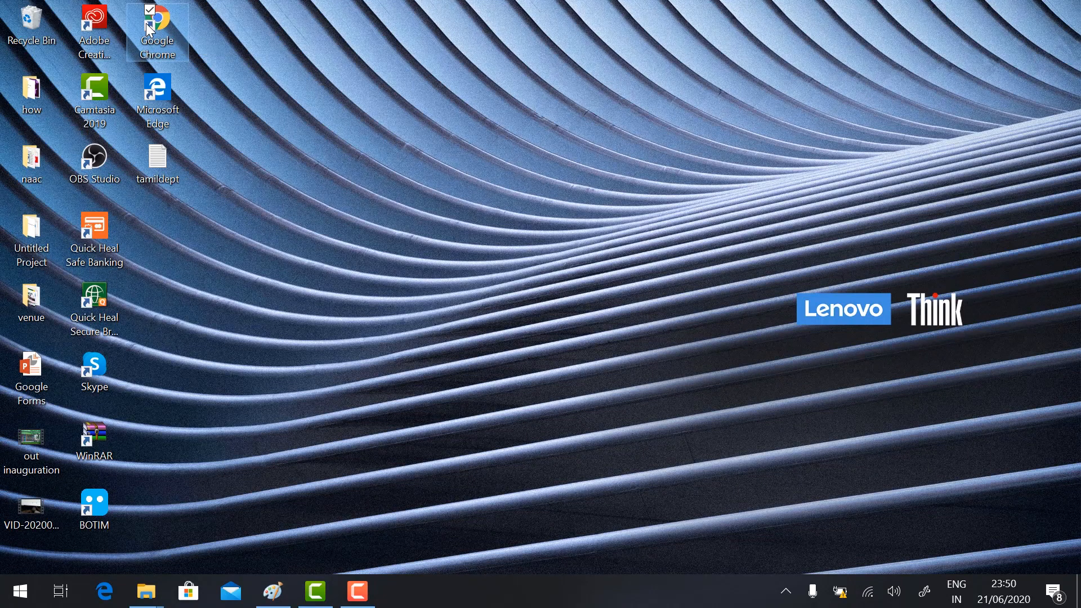
{"action": "double_click", "coordinate": [157, 31]}
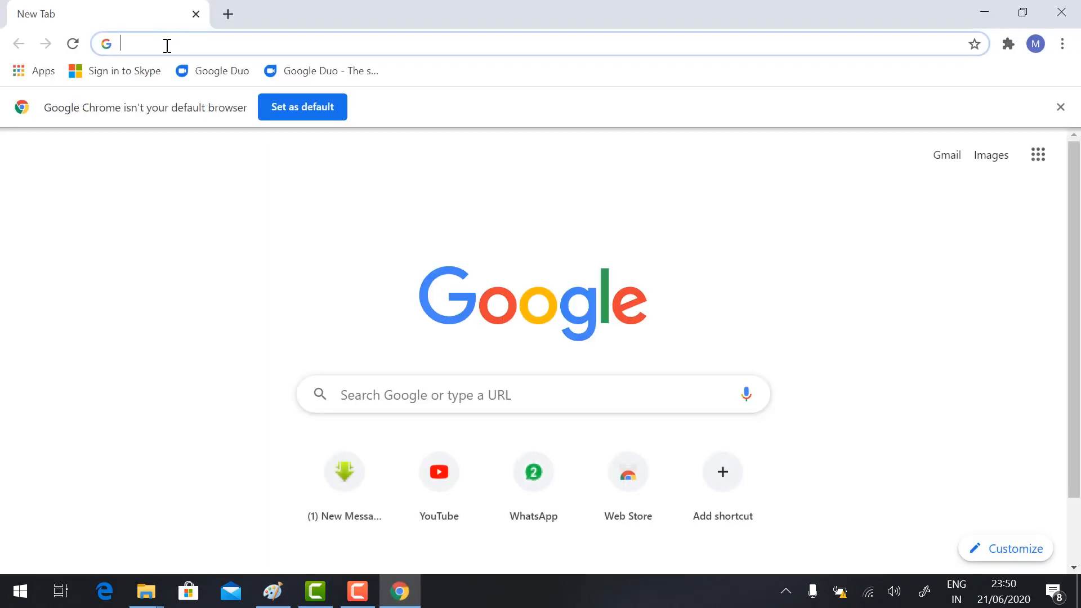
{"action": "type", "text": "meet attendance extension"}
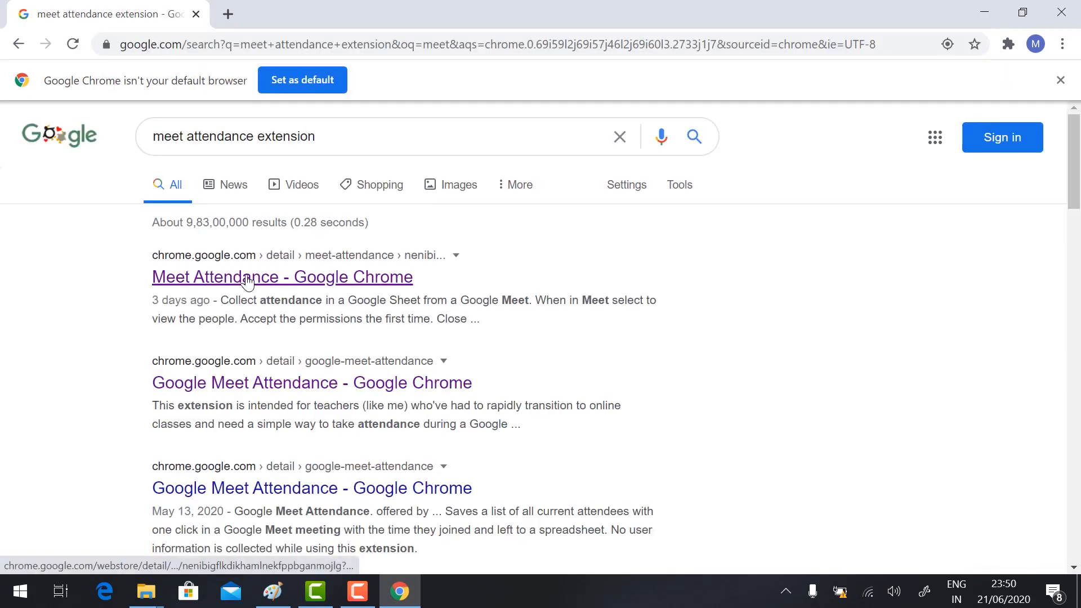
{"action": "left_click", "coordinate": [281, 276]}
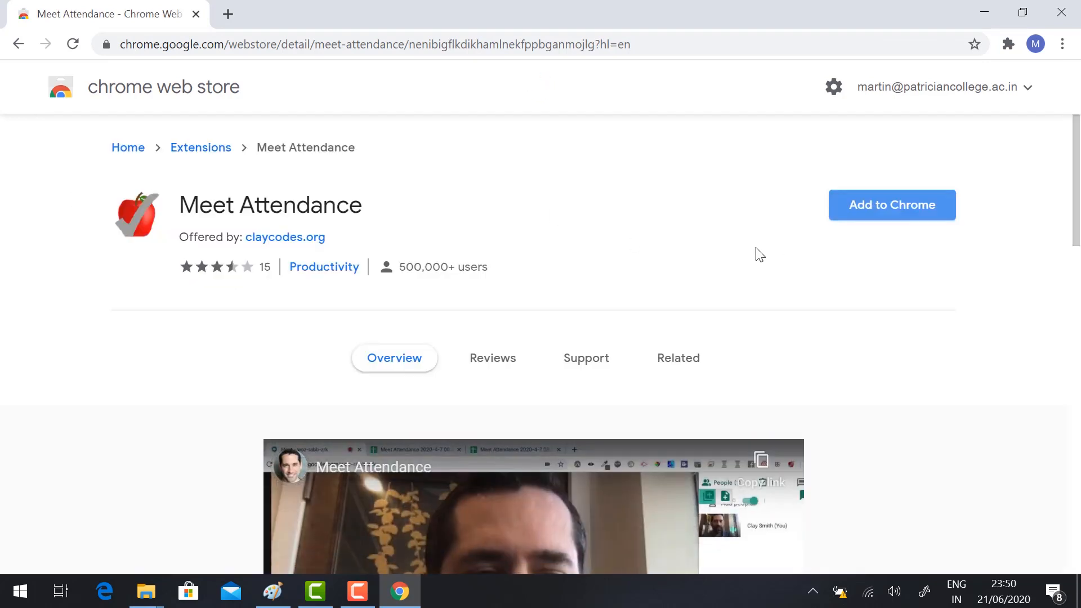
- Add the Meet Attendance extension to Chrome
{"action": "left_click", "coordinate": [890, 205]}
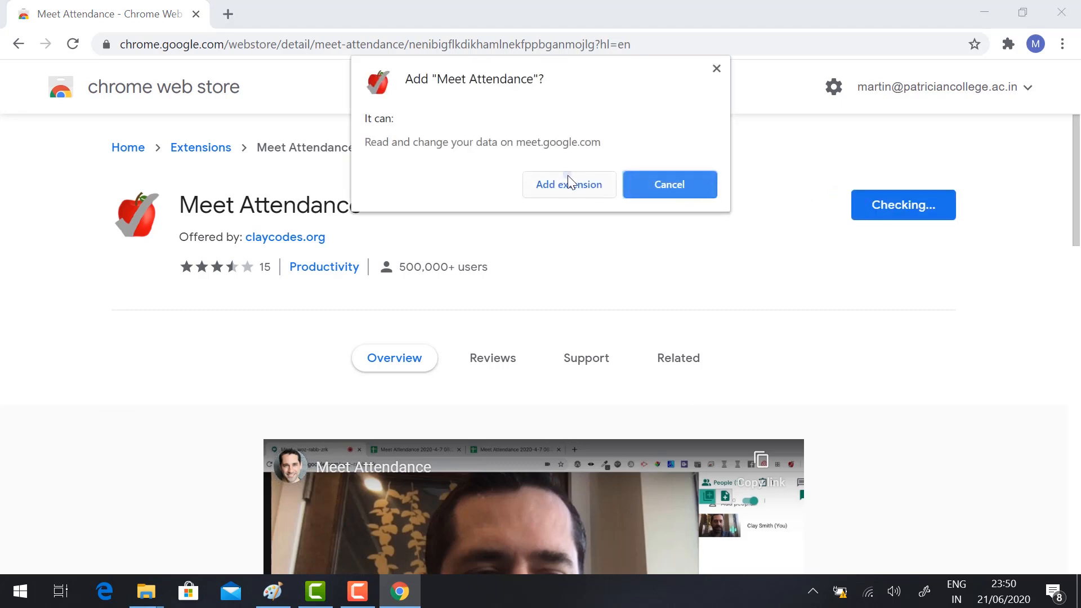
{"action": "left_click", "coordinate": [568, 184]}
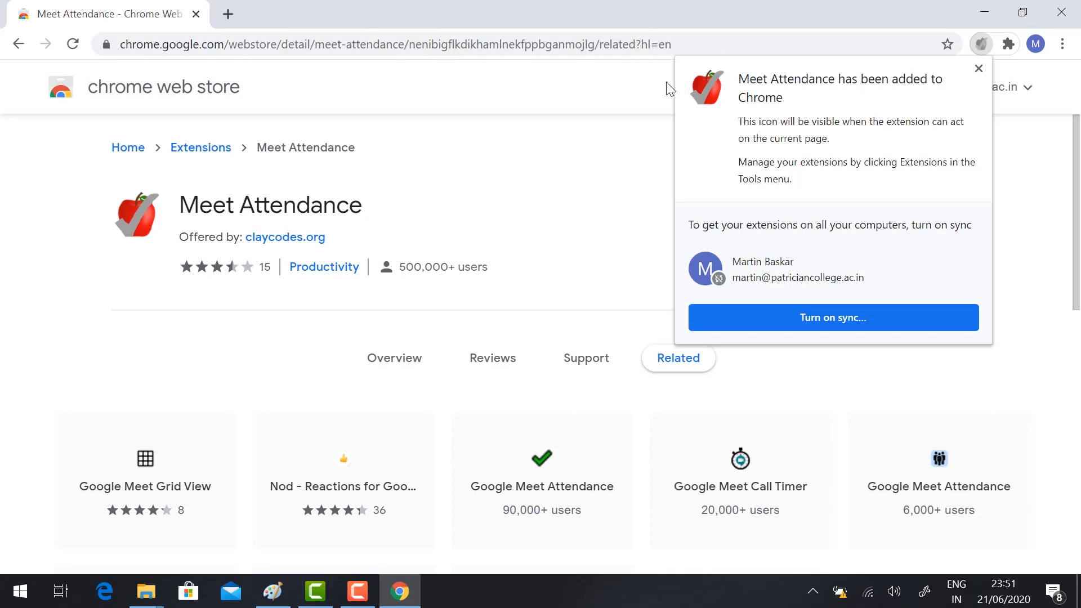
{"action": "left_click", "coordinate": [977, 68]}
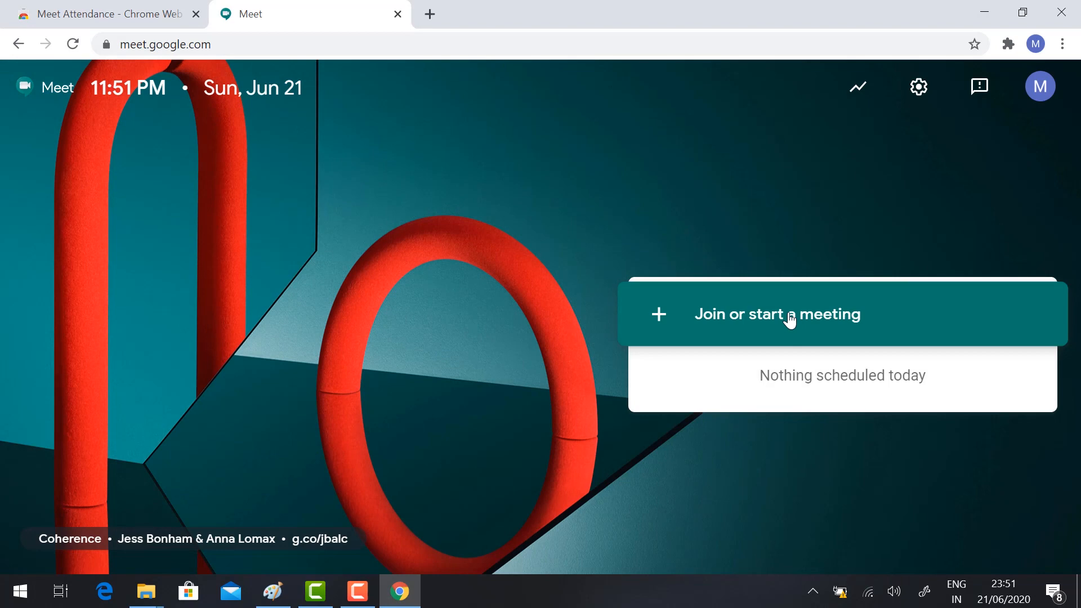
- Join the 'Demo' meeting with camera and microphone turned off
{"action": "type", "text": "De"}
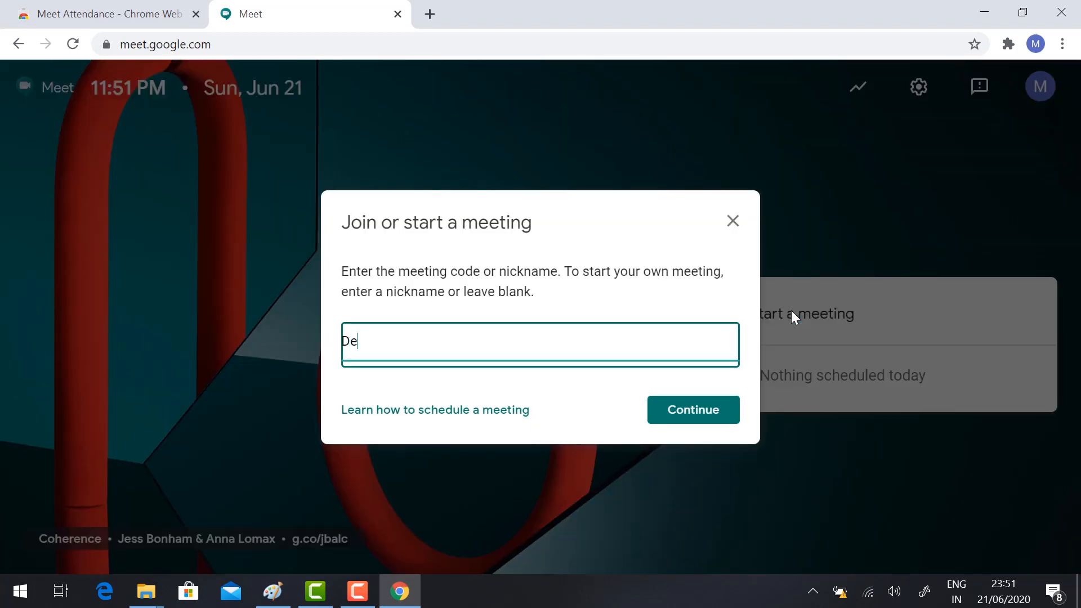
{"action": "left_click", "coordinate": [691, 409]}
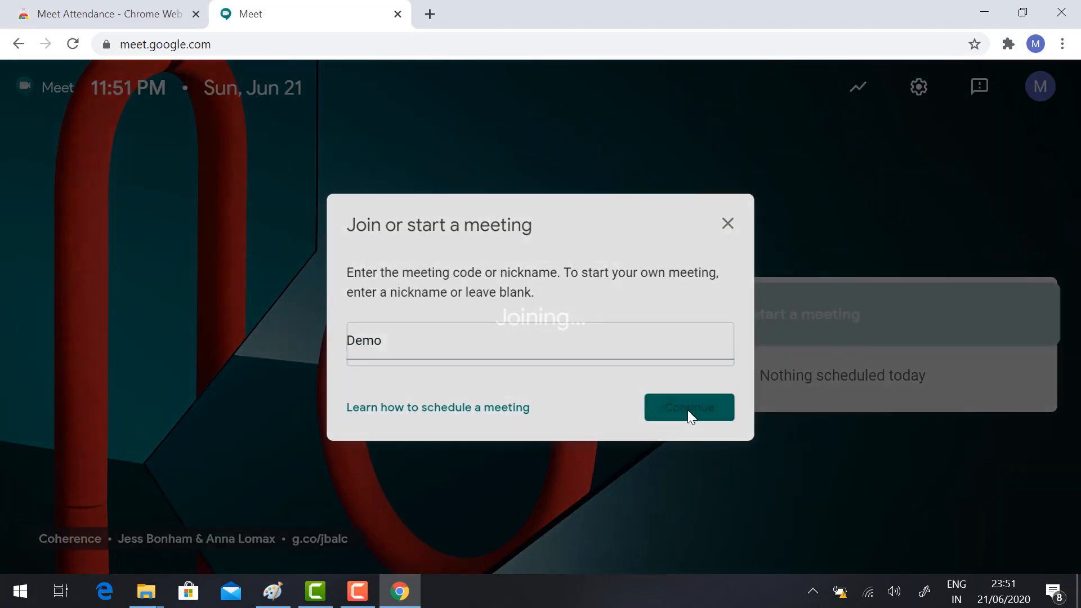
{"action": "left_click", "coordinate": [688, 407]}
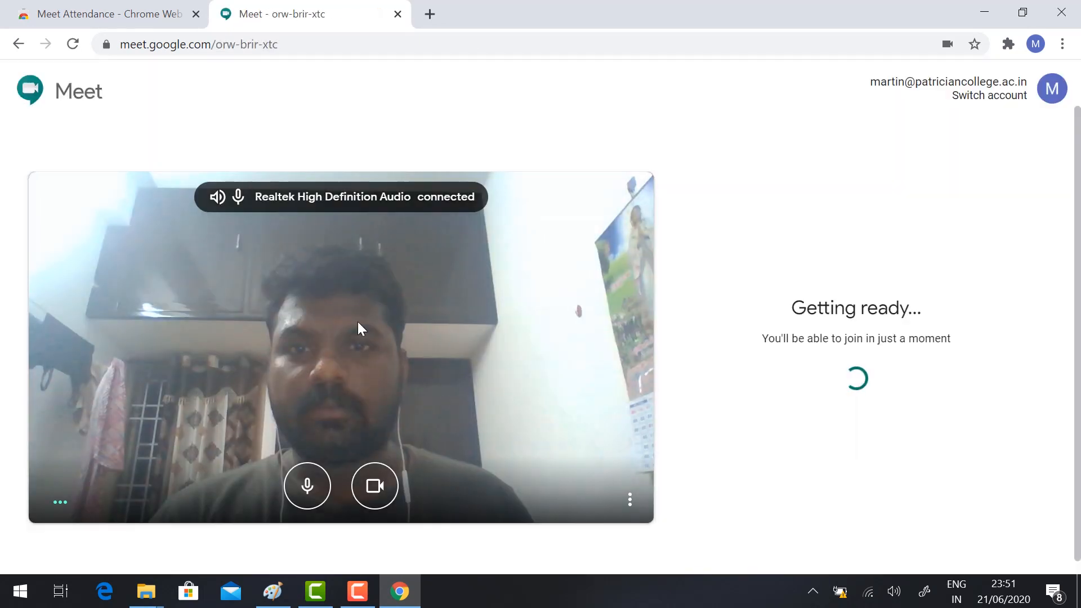
{"action": "left_click", "coordinate": [374, 485]}
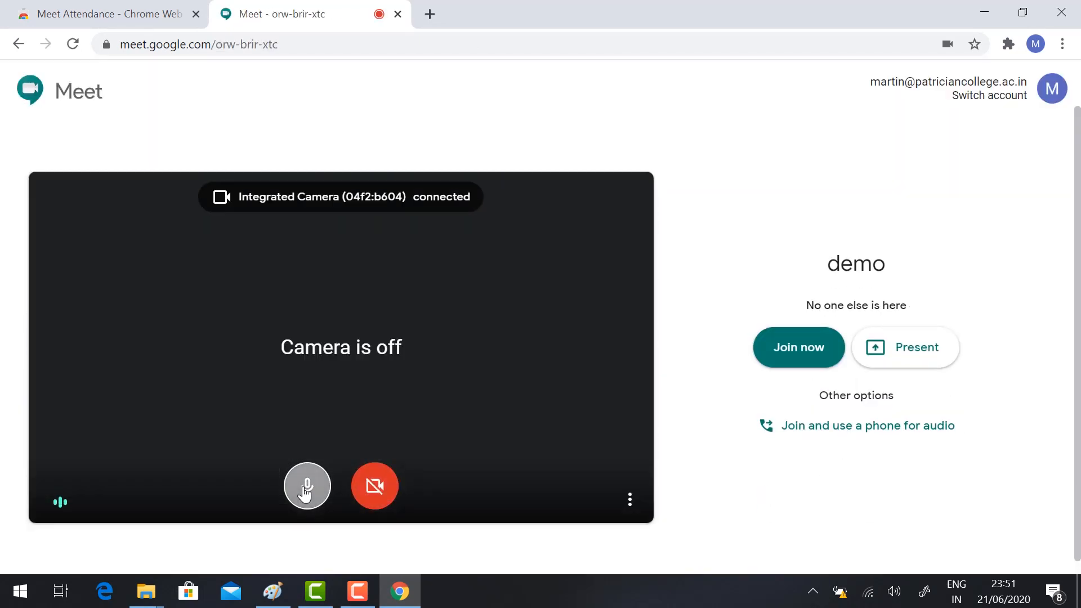
{"action": "left_click", "coordinate": [307, 486]}
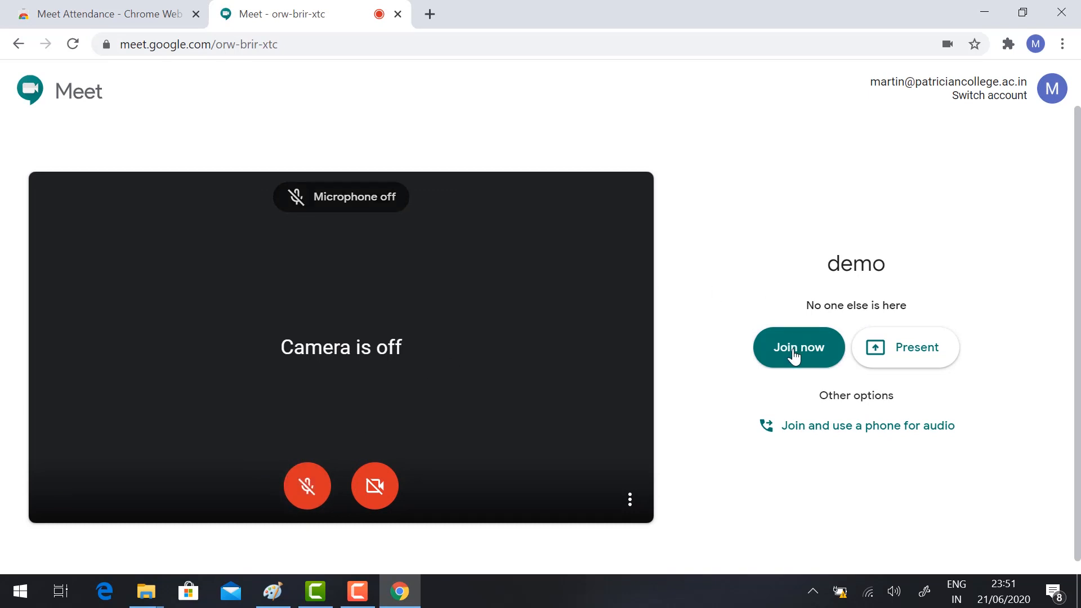
{"action": "left_click", "coordinate": [798, 347]}
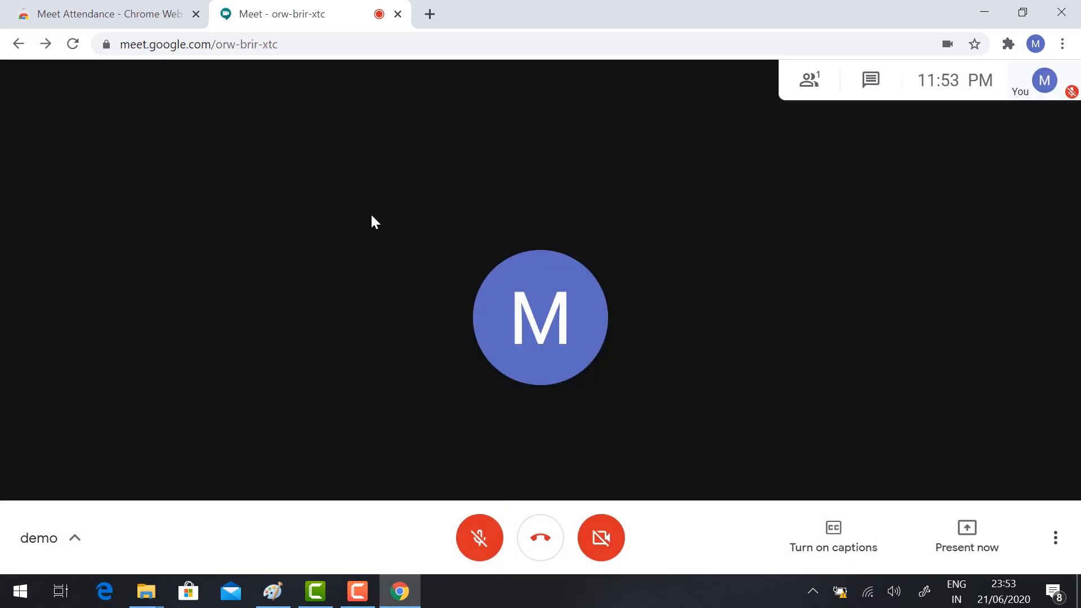
{"action": "mouse_move", "coordinate": [694, 180]}
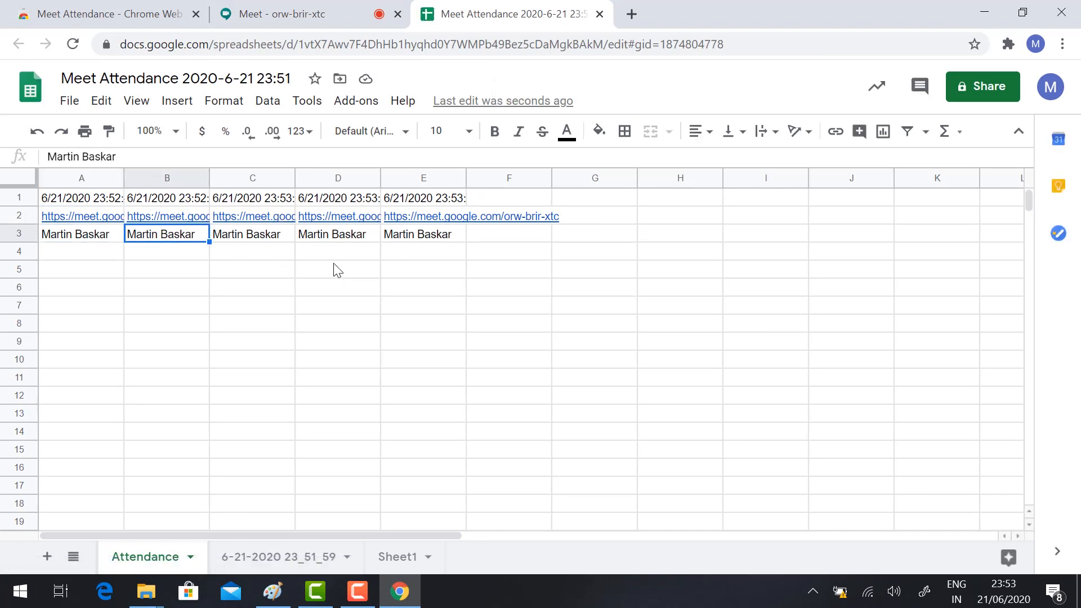
{"action": "mouse_move", "coordinate": [85, 356]}
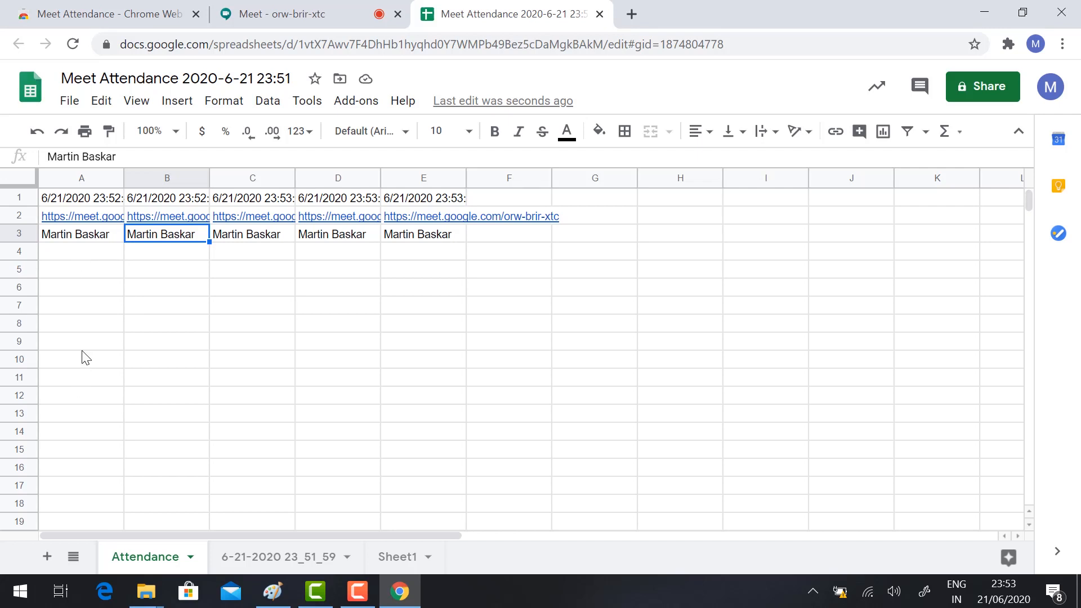
{"action": "mouse_move", "coordinate": [62, 267]}
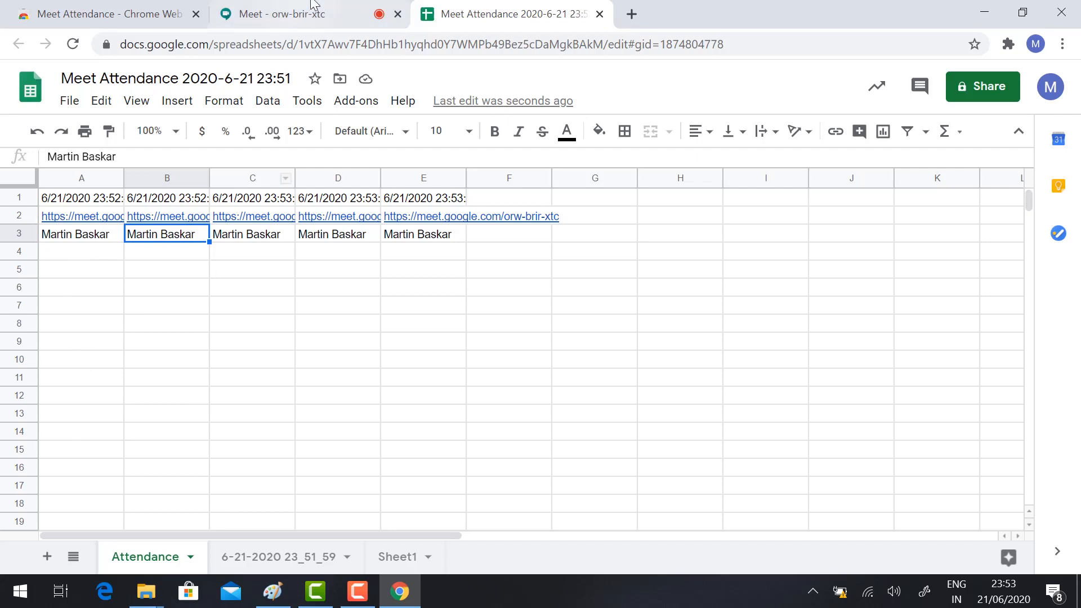
- Return from the attendance sheet to the demo call tab
{"action": "left_click", "coordinate": [279, 13]}
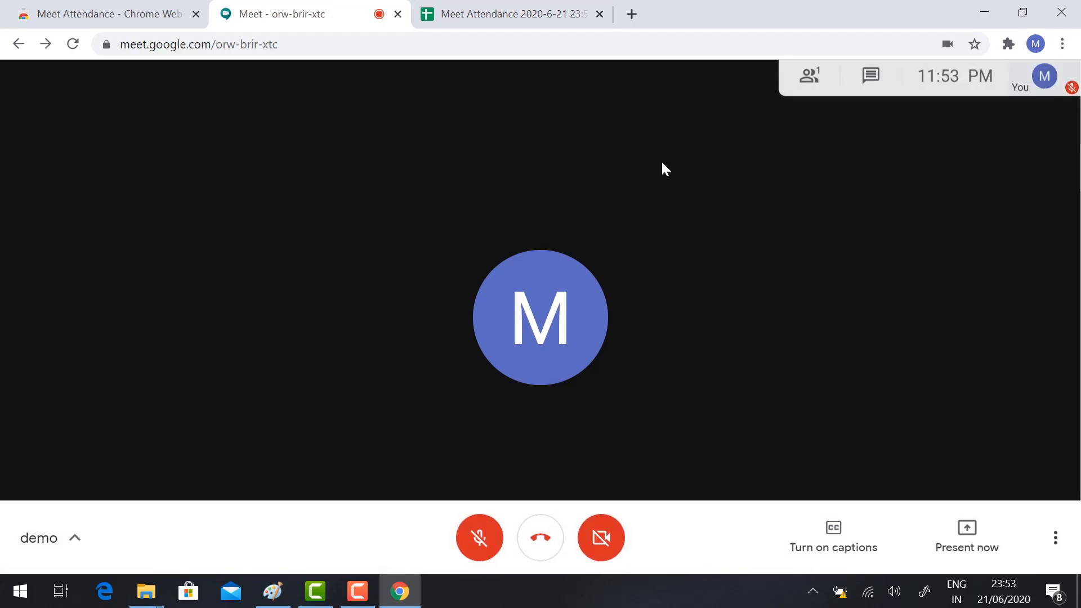